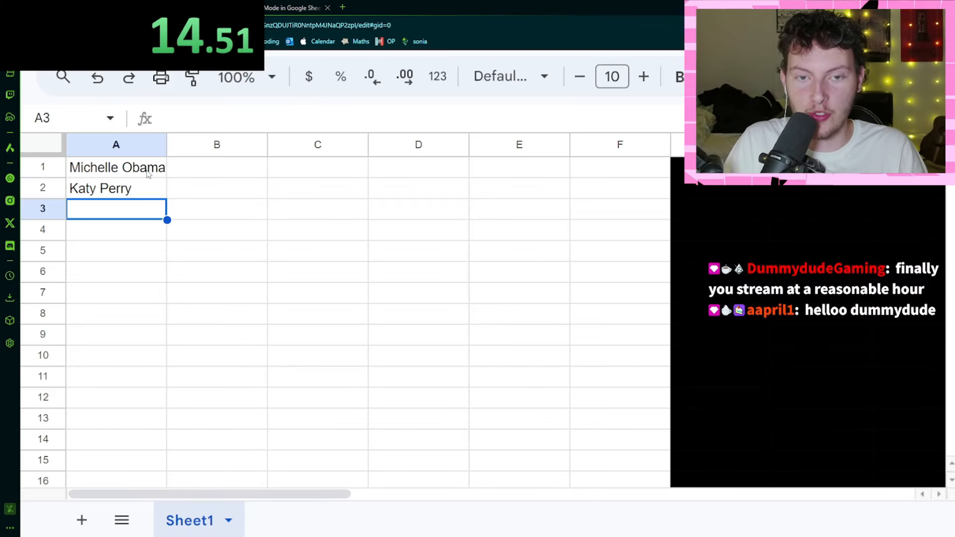
Enter Taylor Swift, Beyonce and Rihanna into Sheet1 cells A3, A4 and A5.
{"action": "type", "text": "Taylor Swift"}
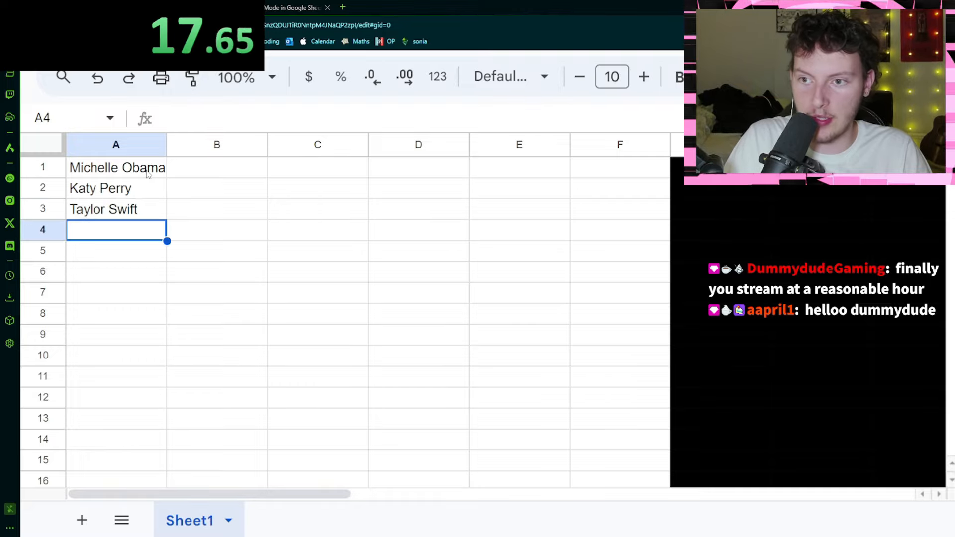
{"action": "type", "text": "Beyonce"}
{"action": "left_click", "coordinate": [116, 251]}
{"action": "type", "text": "R"}
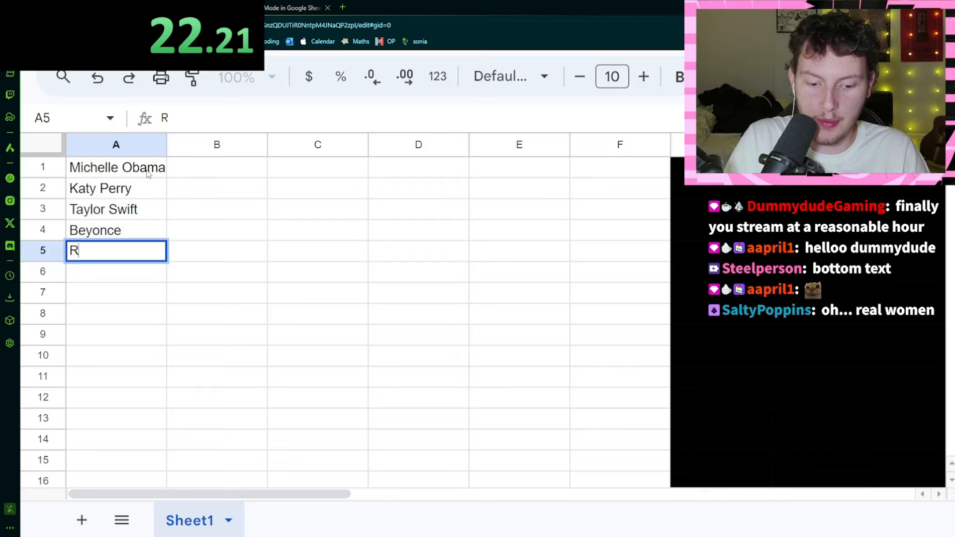
{"action": "type", "text": "ihanna"}
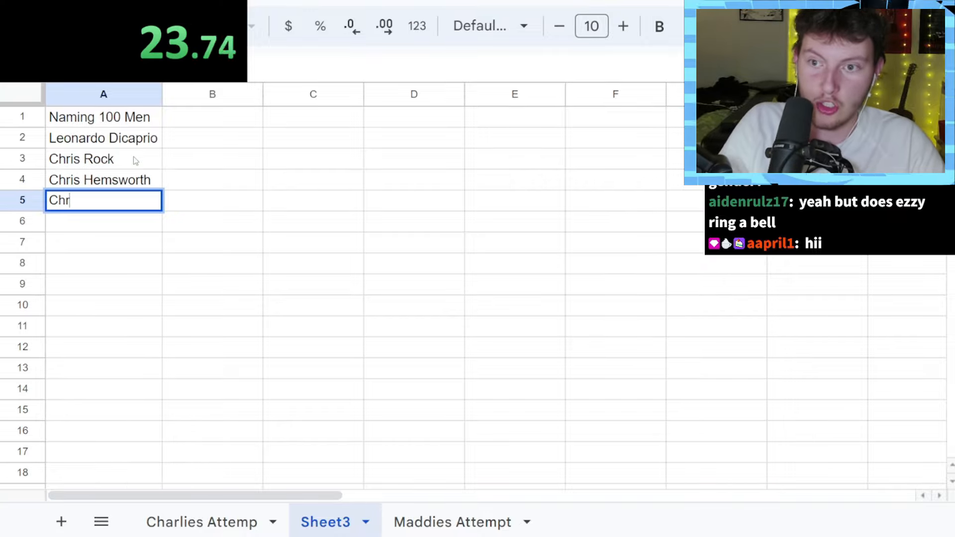
Fill Sheet3 A5–A11 with Christoph Waltz, Christopher Col…, Ben St… and others.
{"action": "type", "text": "isto"}
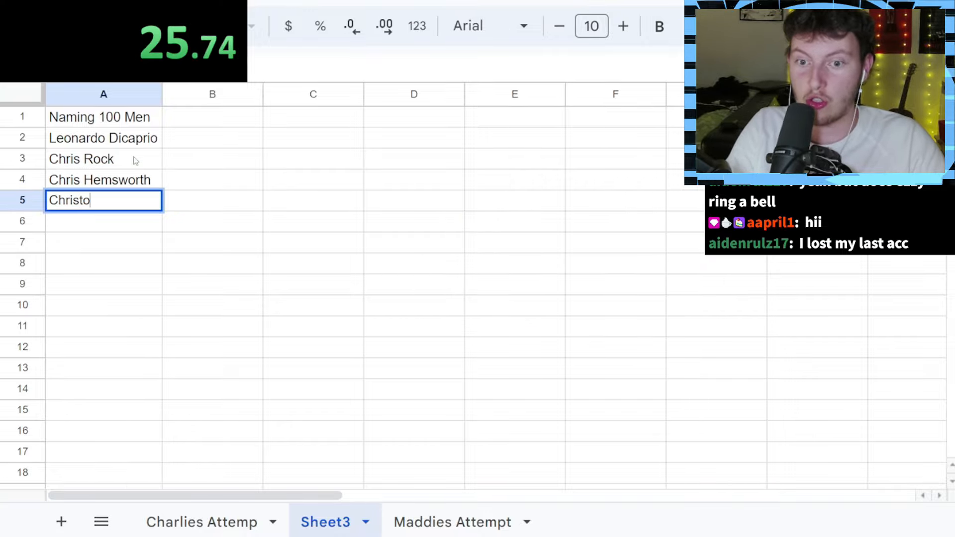
{"action": "type", "text": "Christoph Waltz"}
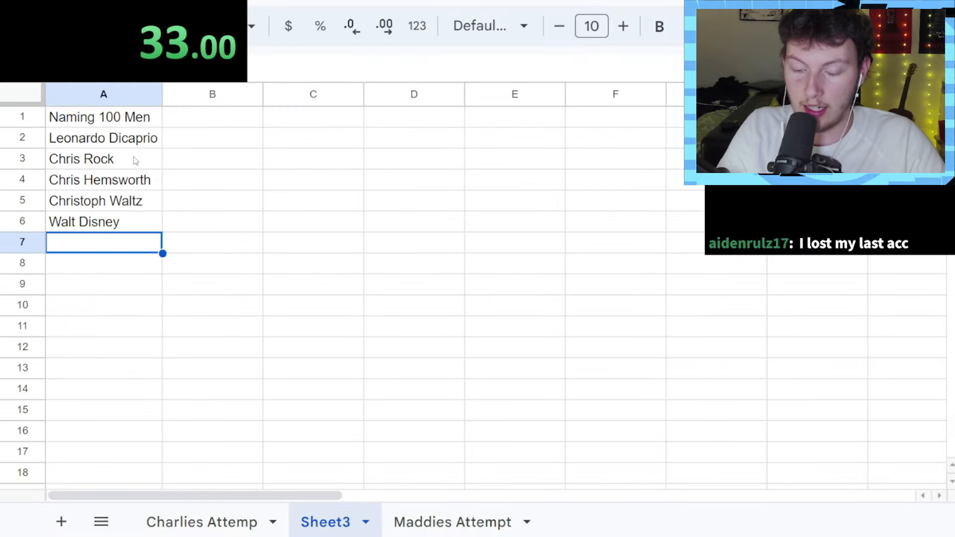
{"action": "type", "text": "Chrisopher COl"}
{"action": "left_click", "coordinate": [104, 262]}
{"action": "type", "text": "George Washington"}
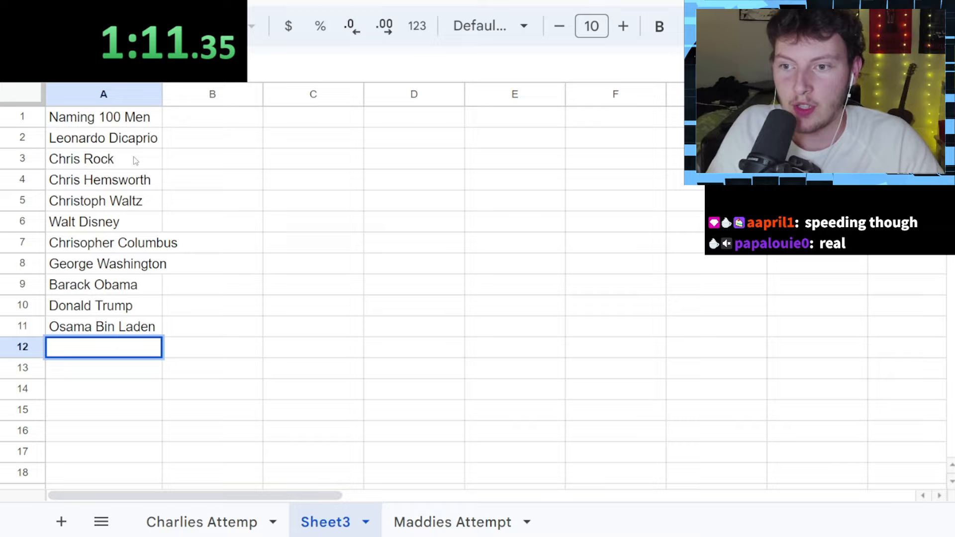
{"action": "type", "text": "Ben St"}
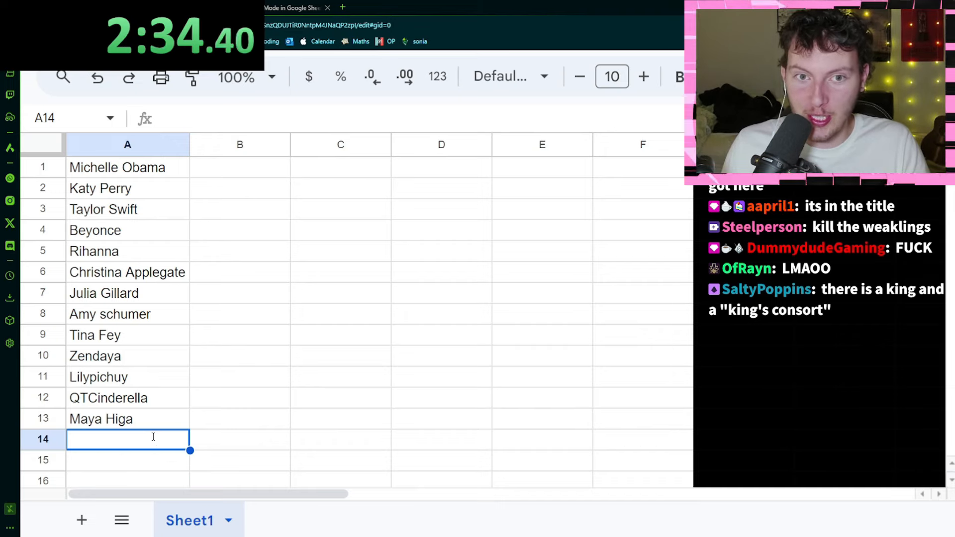
Enter Belle Delphine as the row 14 entry of the women's list.
{"action": "type", "text": "Belle"}
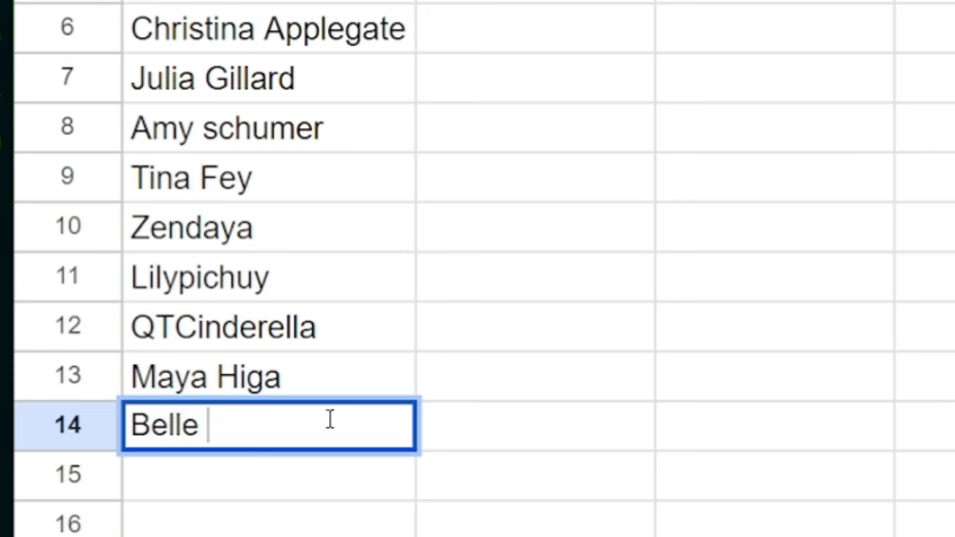
{"action": "type", "text": "Delphine"}
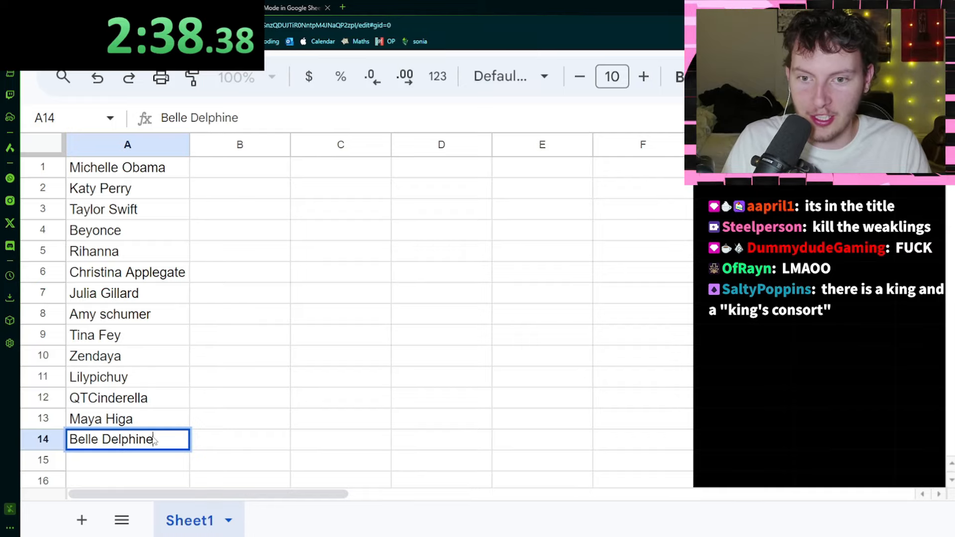
{"action": "key", "text": "Enter"}
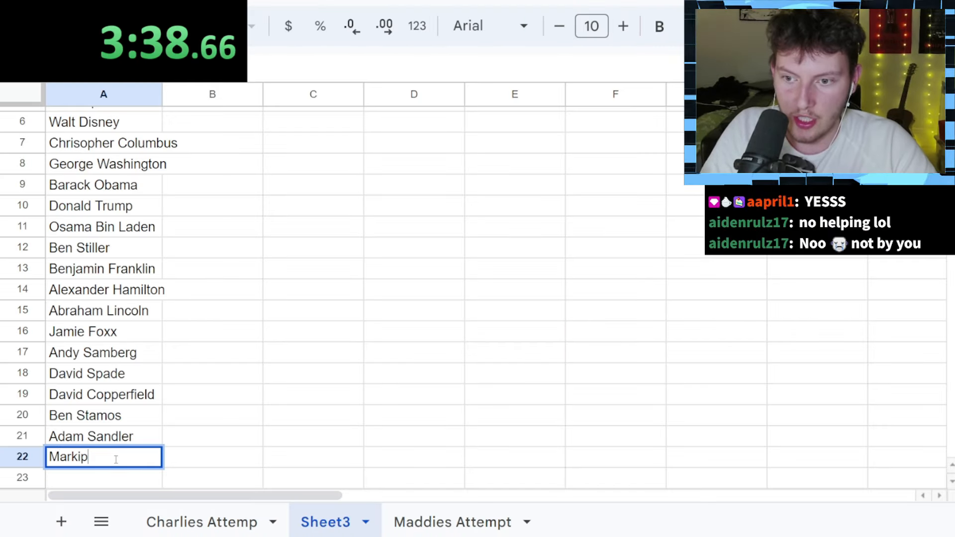
Add Jacksepticeye, Adolf…, Dre… and more to Sheet3 rows 22–35, ending at Twomad.
{"action": "type", "text": "Jacks"}
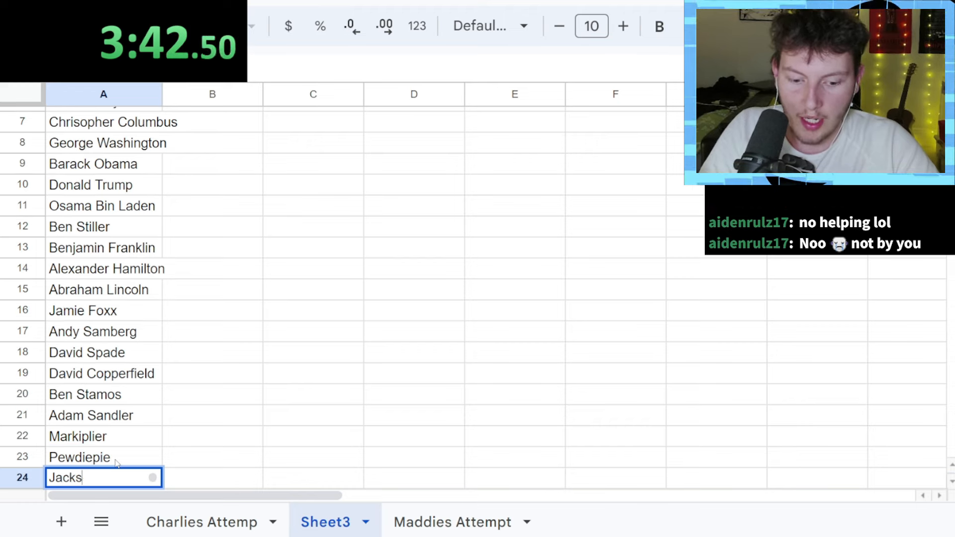
{"action": "type", "text": "epticeye"}
{"action": "type", "text": "Hitl"}
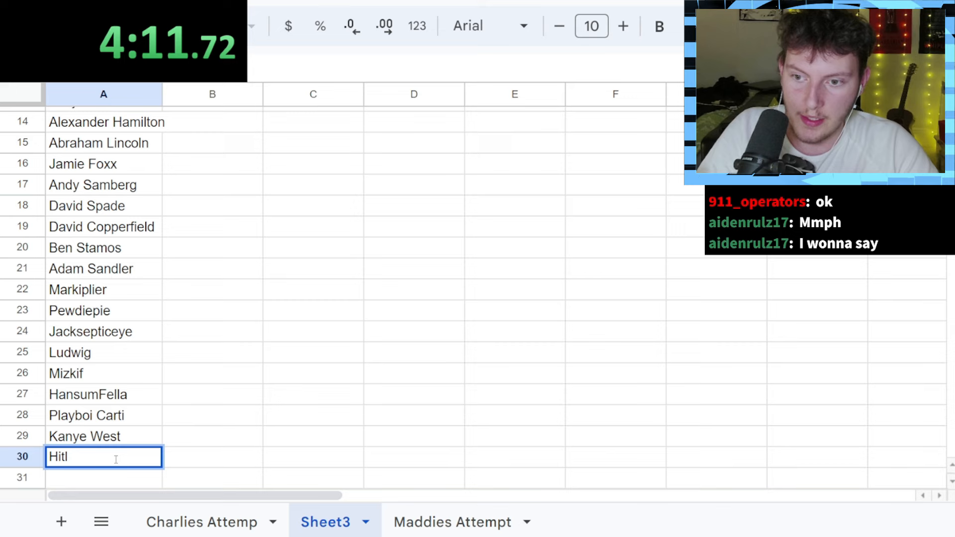
{"action": "type", "text": "Adolf"}
{"action": "left_click", "coordinate": [104, 478]}
{"action": "type", "text": "Putin"}
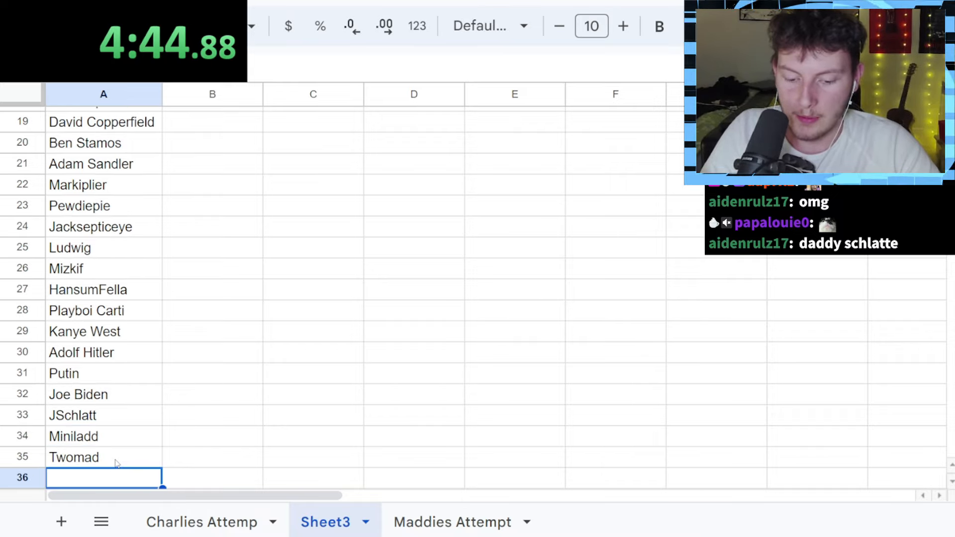
{"action": "type", "text": "Dre"}
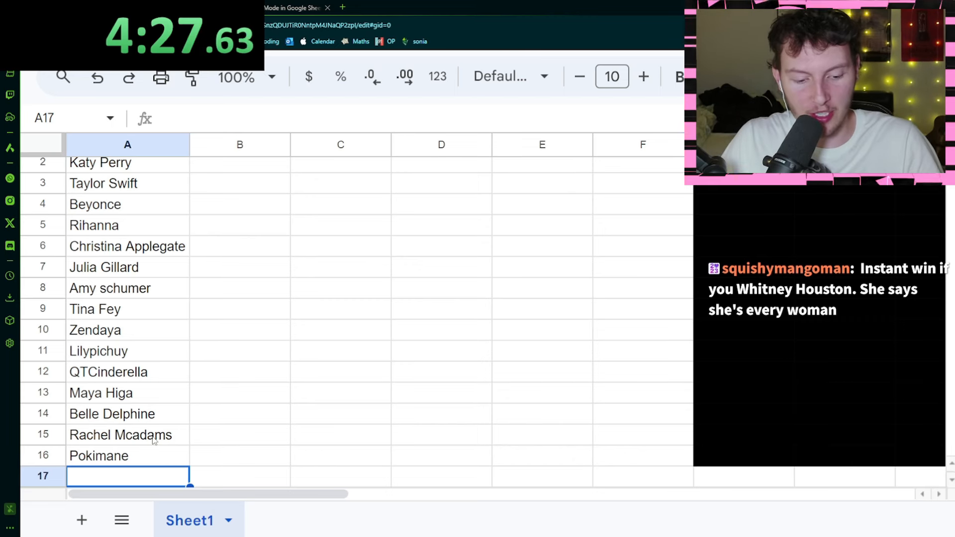
Add Serena Williams and Dido to the women's list and Wilbur Soot to the men's.
{"action": "type", "text": "Serena Williams"}
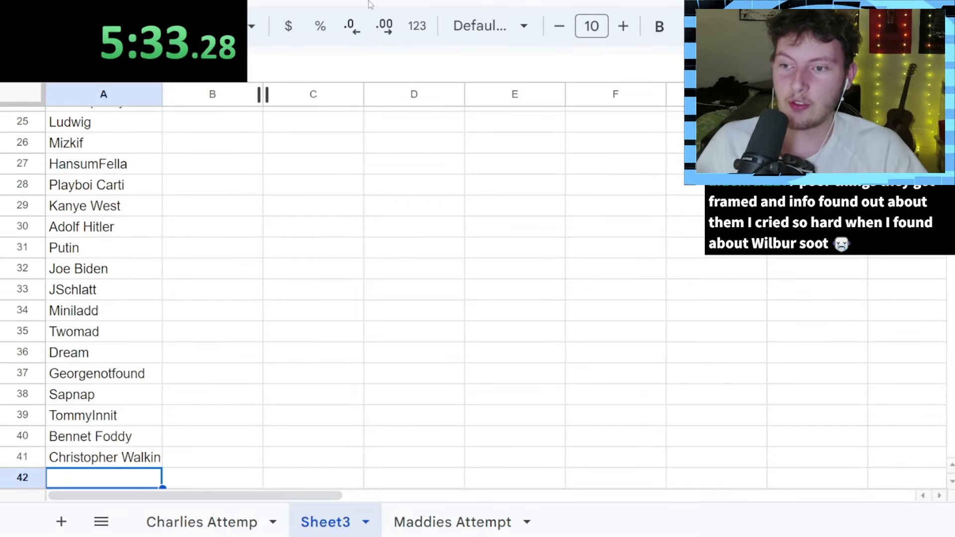
{"action": "type", "text": "Wilbur Soot"}
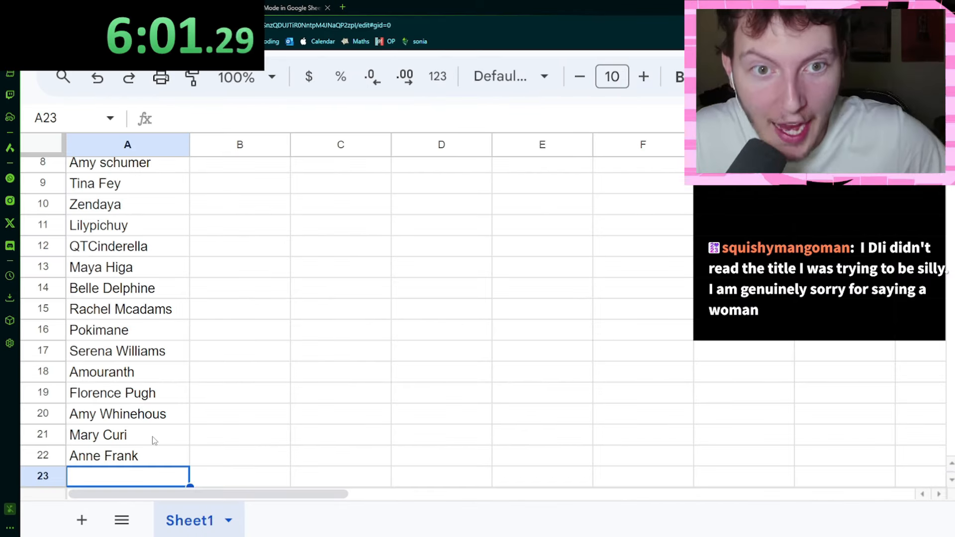
{"action": "type", "text": "Dido"}
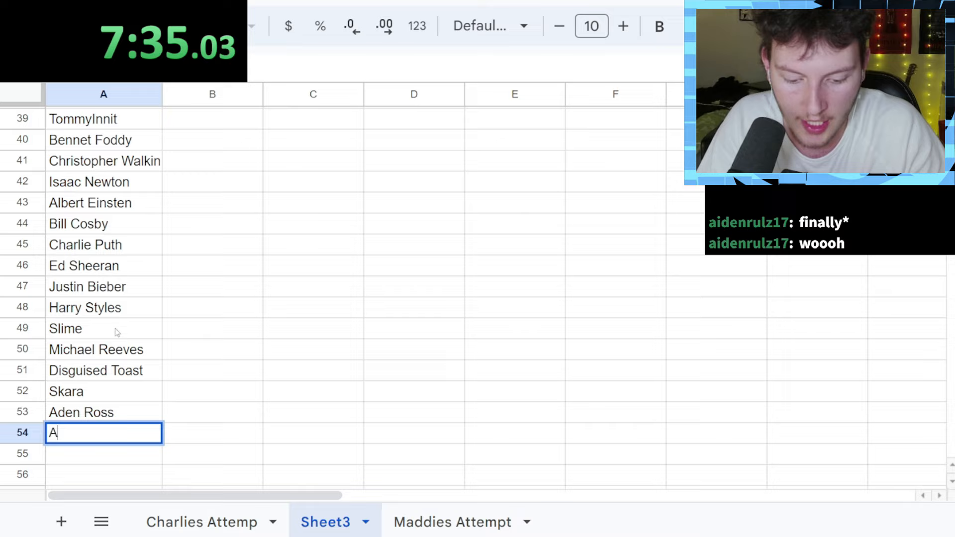
Enter Andrew Tate in A54 and MF Doom in A55 of Sheet3.
{"action": "type", "text": "Andrew Tate"}
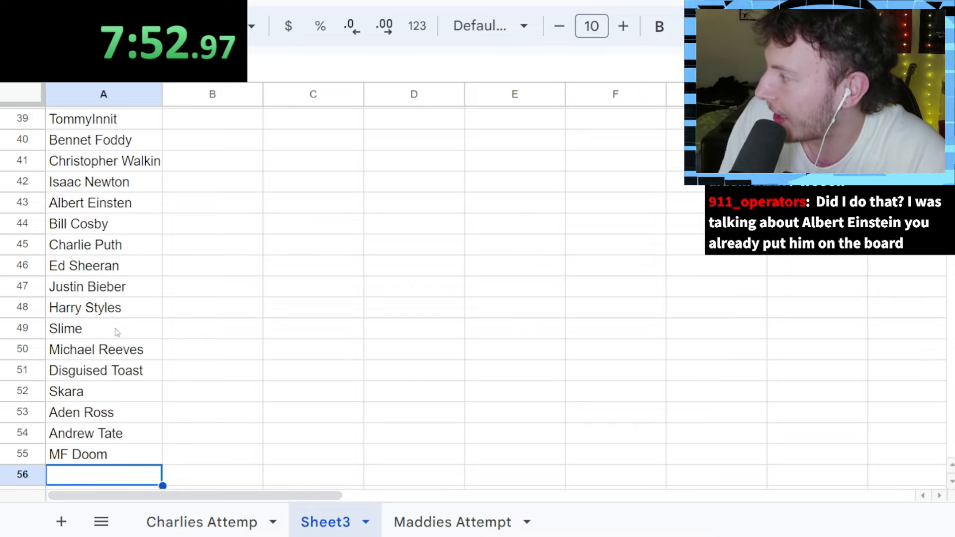
{"action": "type", "text": "Dan"}
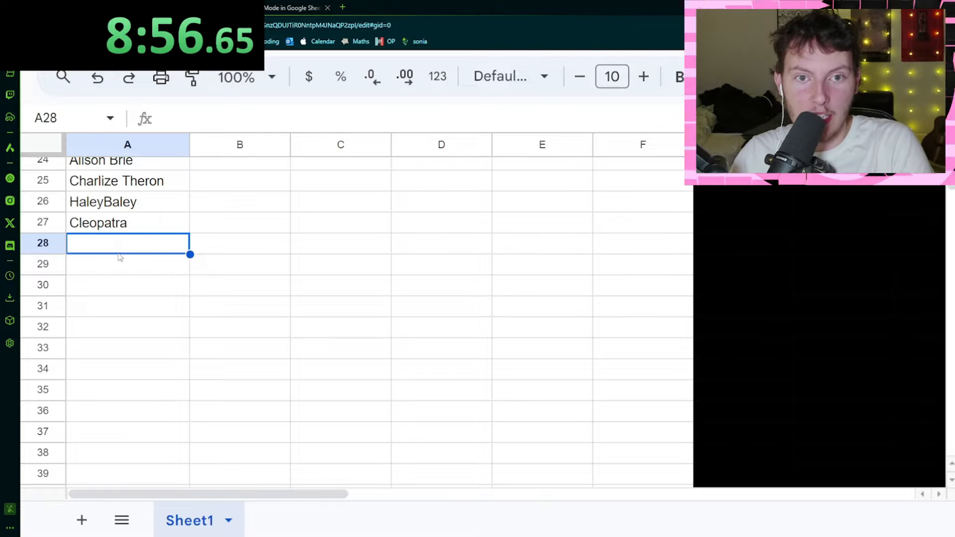
Add Greta Thunberg and other names starting with Ma… to the lists.
{"action": "type", "text": "Marilyn Munroe"}
{"action": "left_click", "coordinate": [128, 265]}
{"action": "type", "text": "Squidinkdink"}
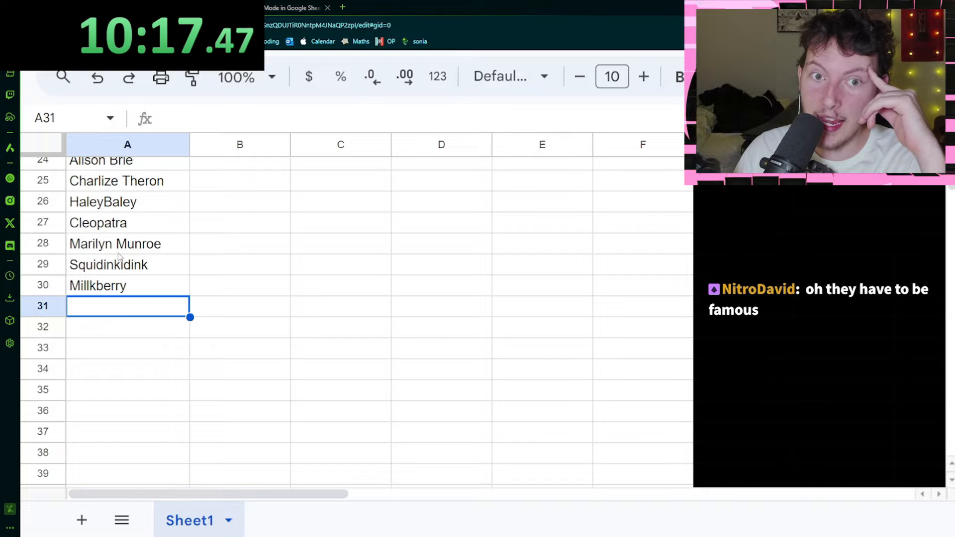
{"action": "type", "text": "Greta Thunberg"}
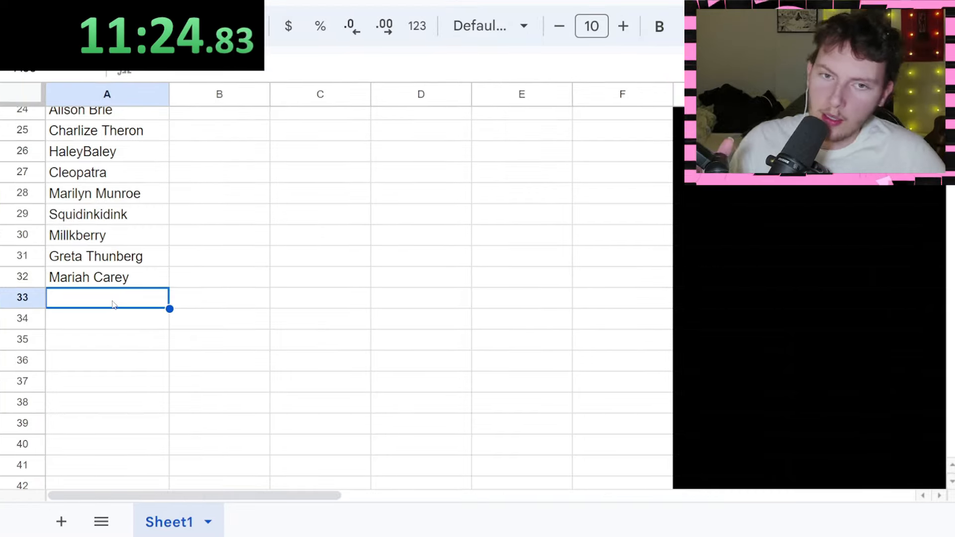
{"action": "scroll", "scroll_direction": "up", "scroll_amount": 3}
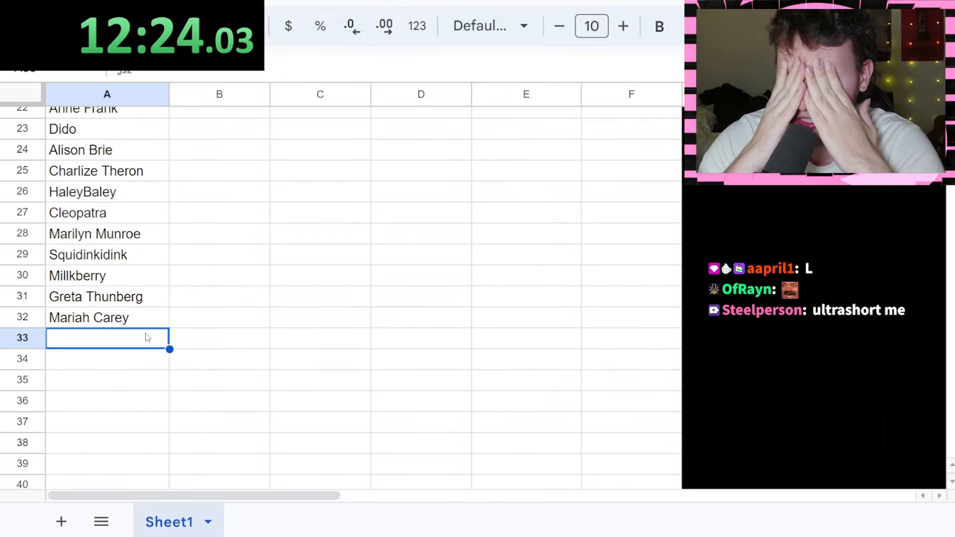
{"action": "type", "text": "Mary (mother of jesus"}
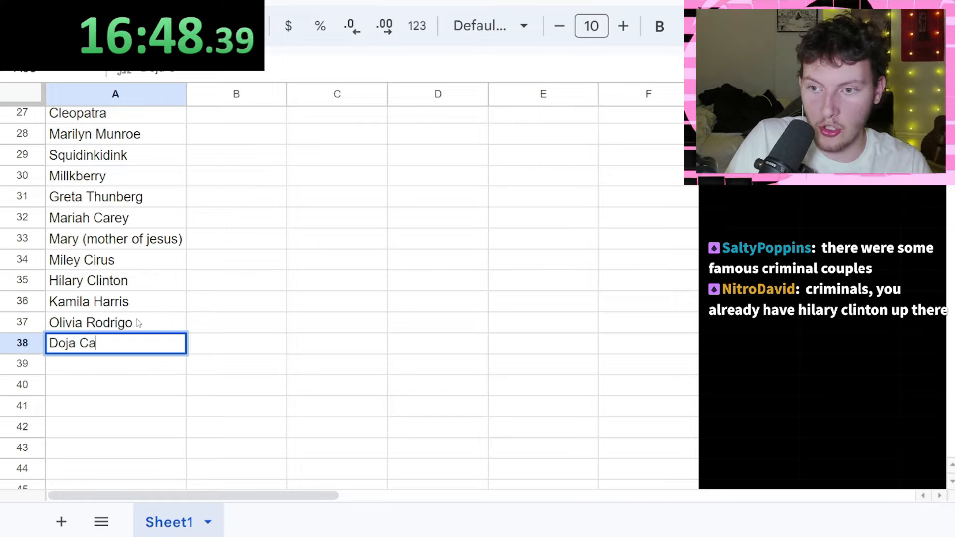
Enter Gorlak the Destroyer, HannahOwO, Charlie Demelio and Anne Hathaway in Sheet1.
{"action": "type", "text": "Gorla"}
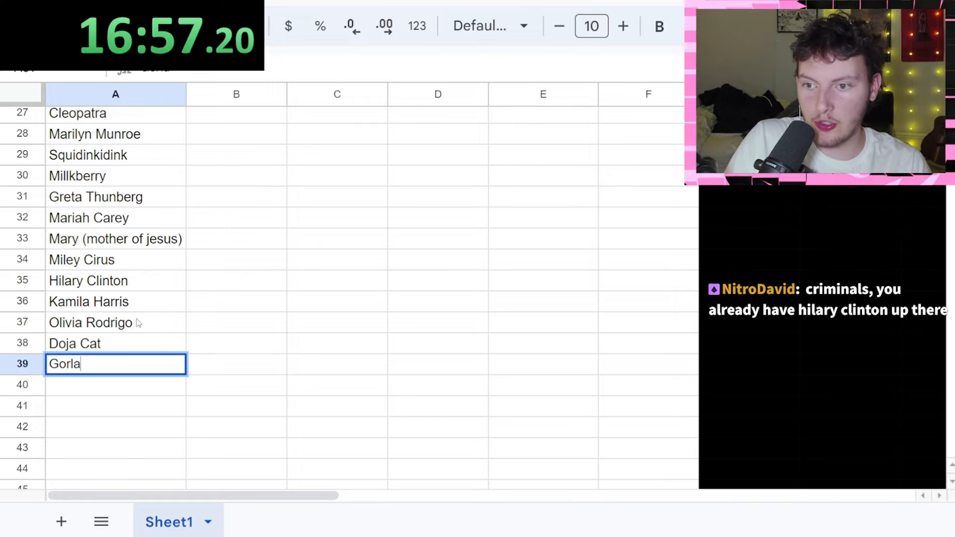
{"action": "type", "text": "k Th"}
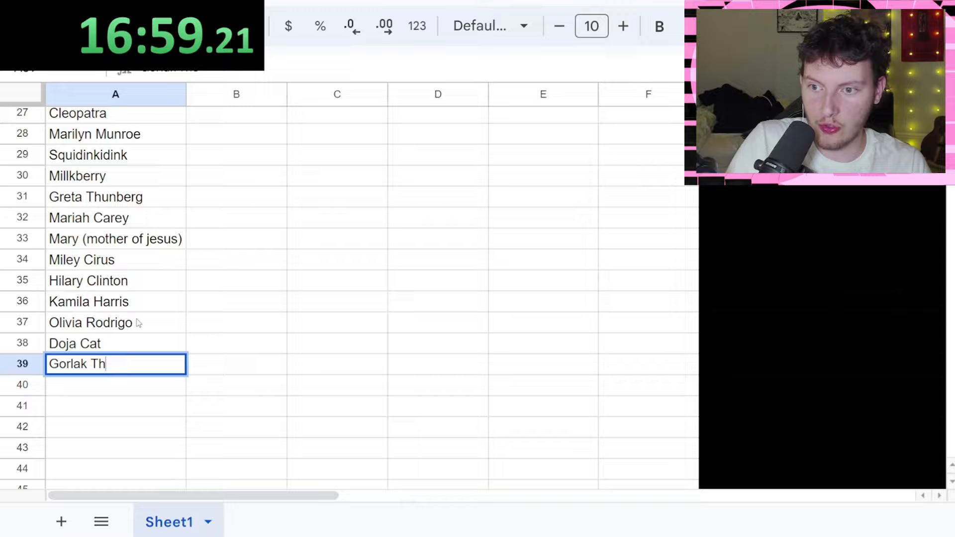
{"action": "type", "text": "Charlie Demelio"}
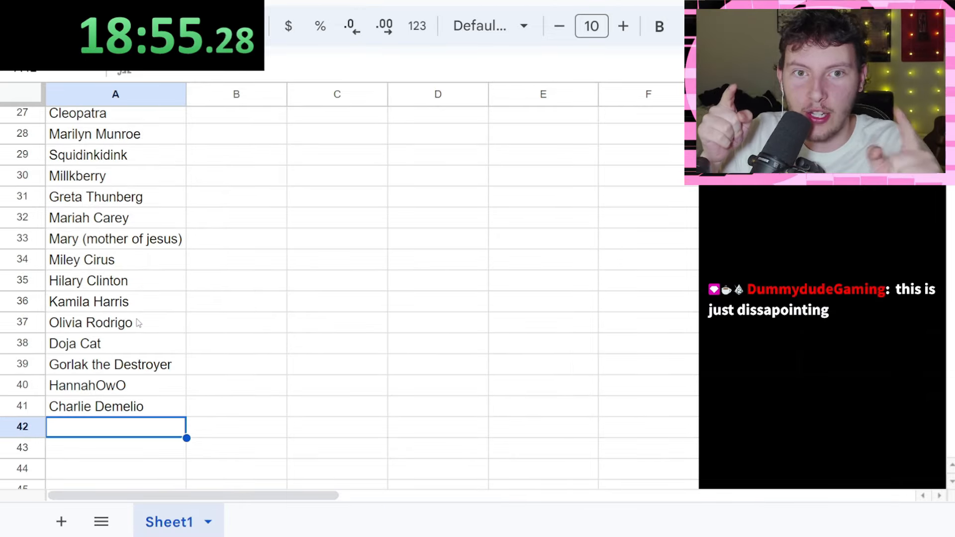
{"action": "type", "text": "Anne Hathaway"}
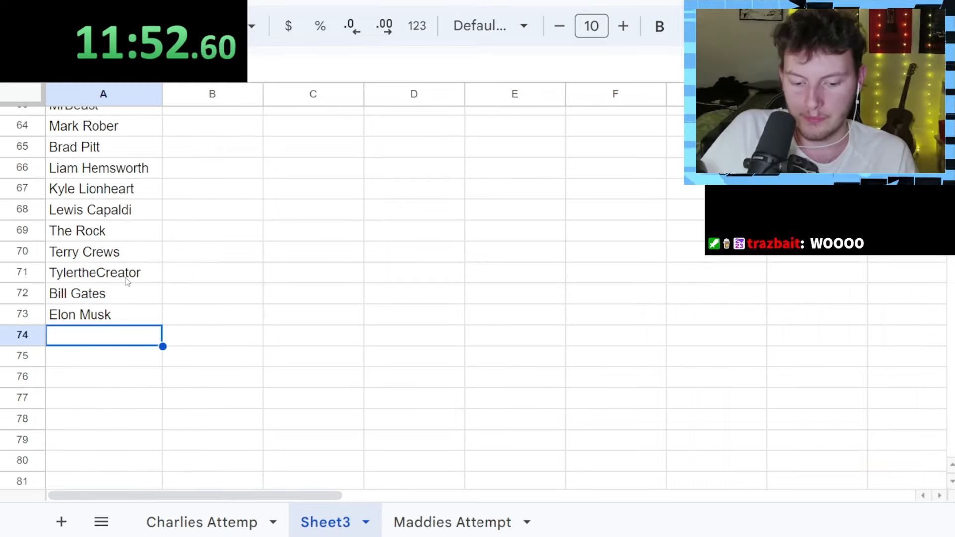
Enter XAe12gf, Samuel L Jackson, GRR Martin, JRR Tolkein, MoistKritical and JK Simmons in A74–A79.
{"action": "type", "text": "X"}
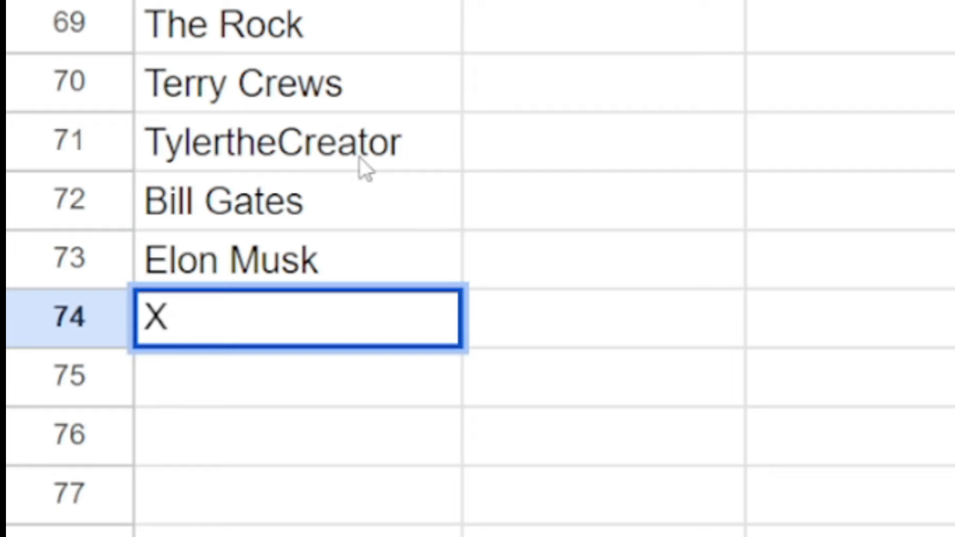
{"action": "type", "text": "Ae12"}
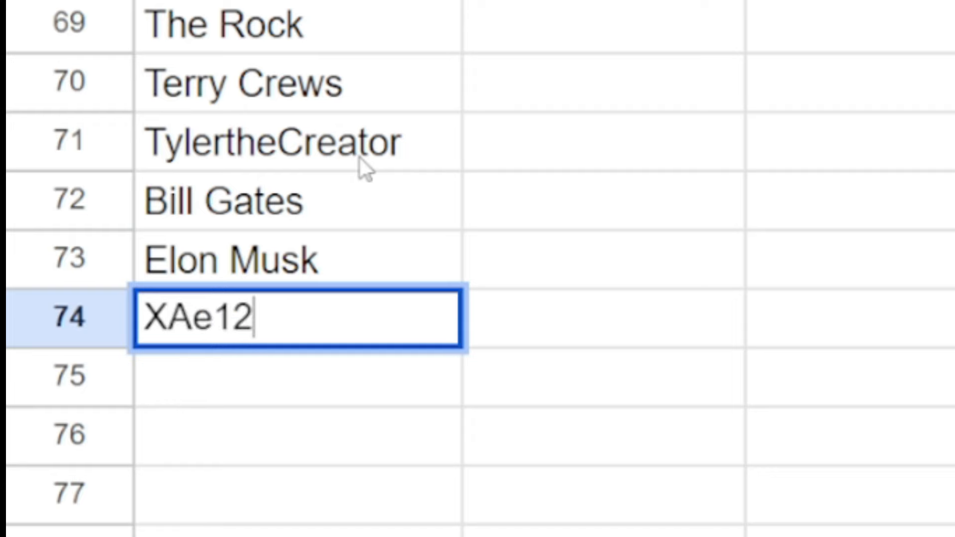
{"action": "type", "text": "gf"}
{"action": "left_click", "coordinate": [298, 377]}
{"action": "type", "text": "Samuel L jackson"}
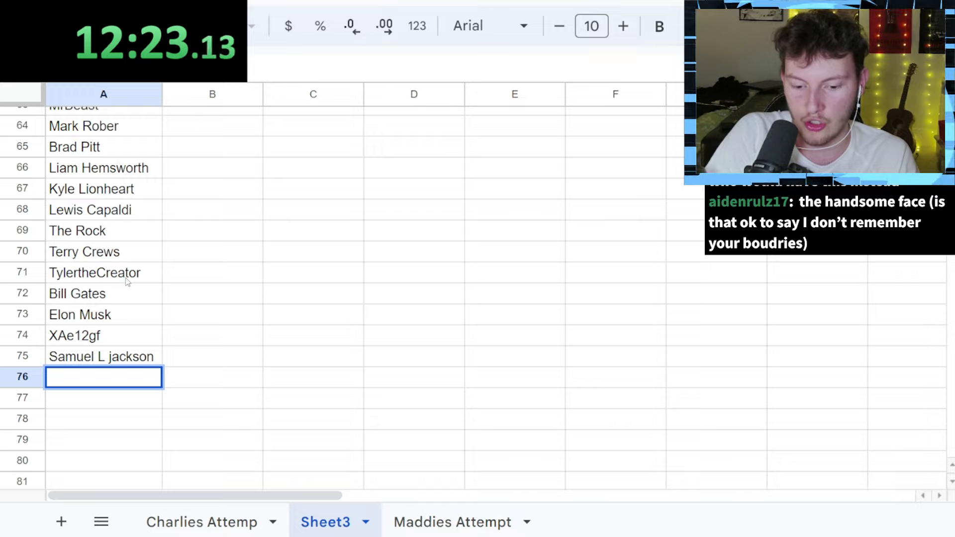
{"action": "type", "text": "GRR Marti"}
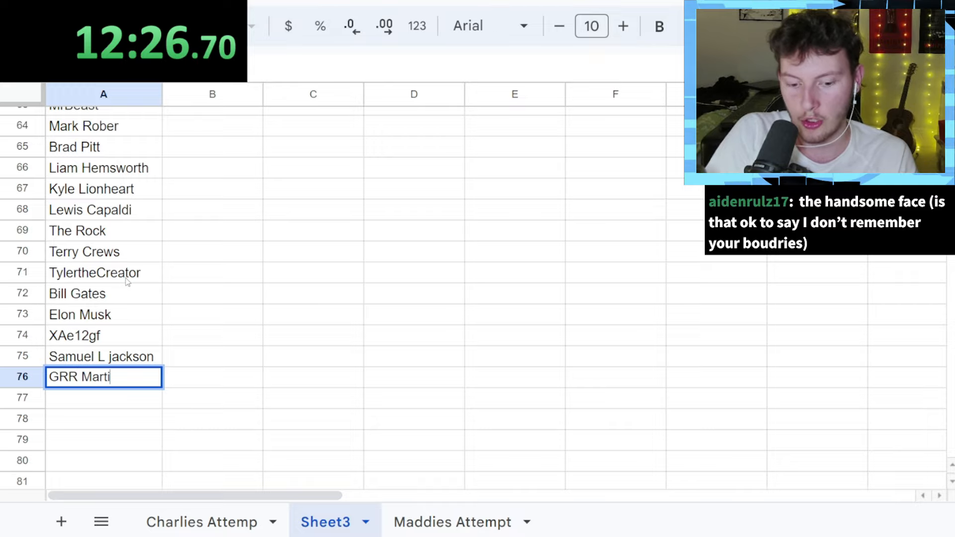
{"action": "type", "text": "JK r"}
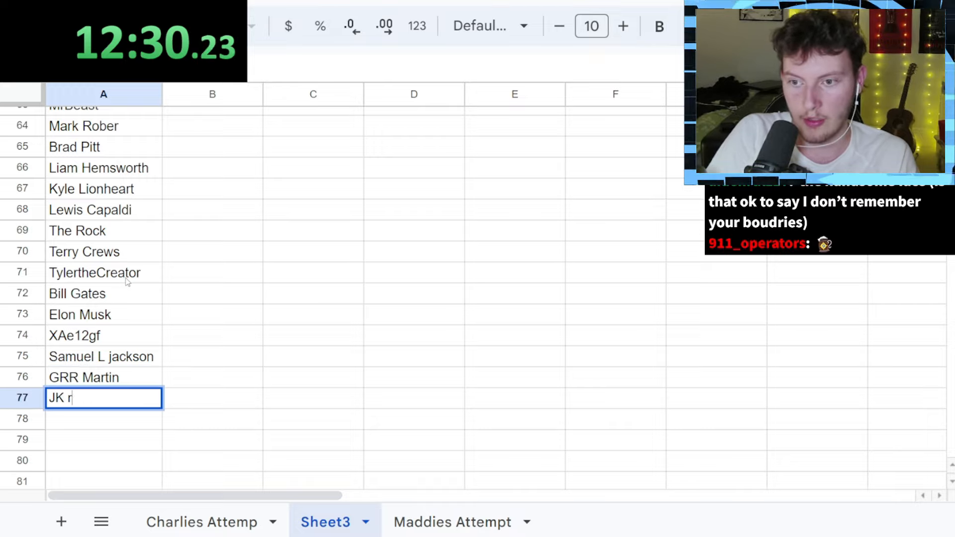
{"action": "type", "text": "JRR Tolkein"}
{"action": "left_click", "coordinate": [104, 419]}
{"action": "type", "text": "MoistKritical"}
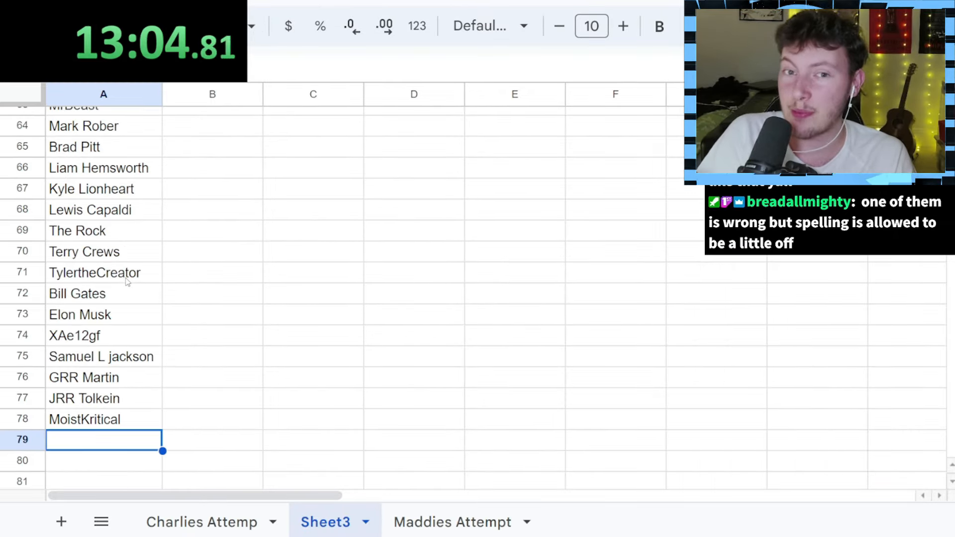
{"action": "type", "text": "JK Simmons"}
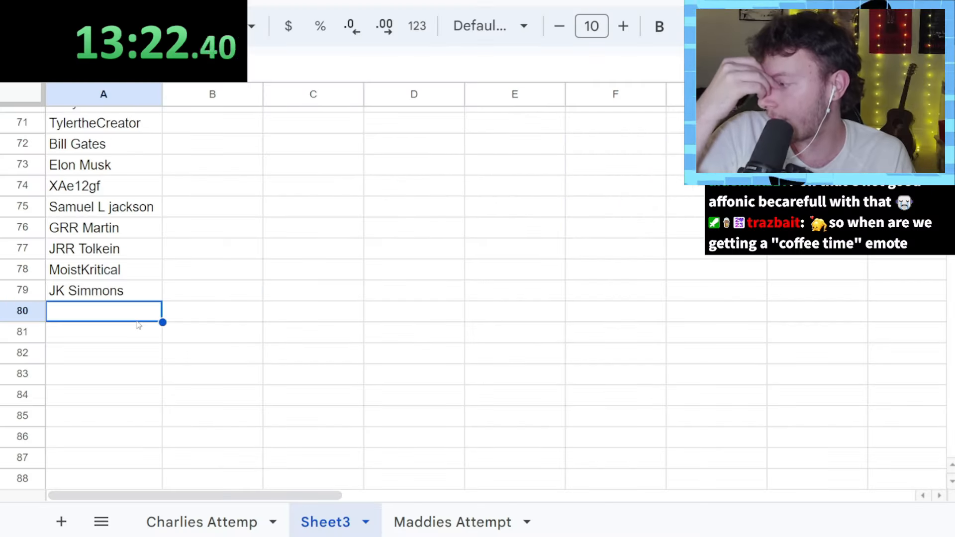
Enter Dan Schineder through Steve Jobs in A80–A85 and begin Arnold Schwartz… in A86.
{"action": "type", "text": "Dan Schineder"}
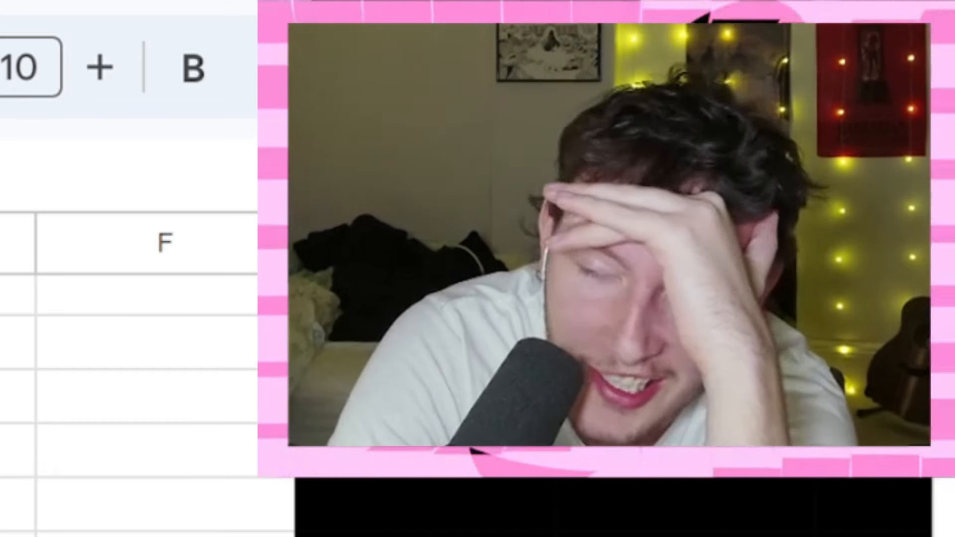
{"action": "type", "text": "ChadAnythiu"}
{"action": "type", "text": "Arn"}
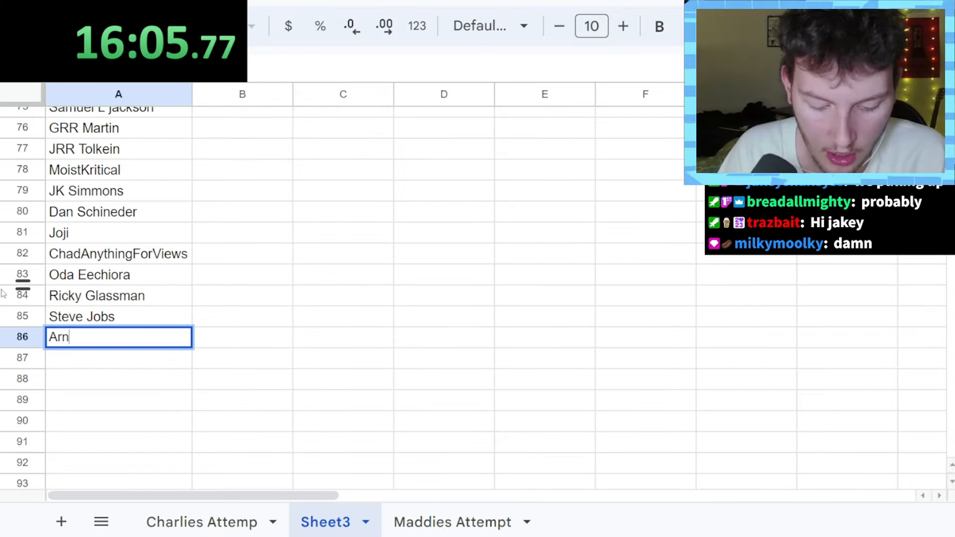
{"action": "type", "text": "old"}
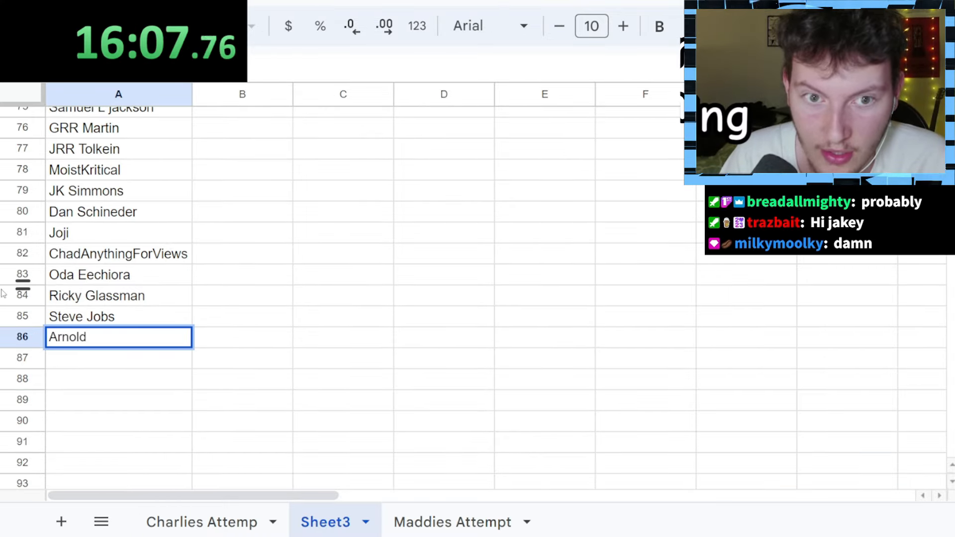
{"action": "type", "text": "Schwartzm"}
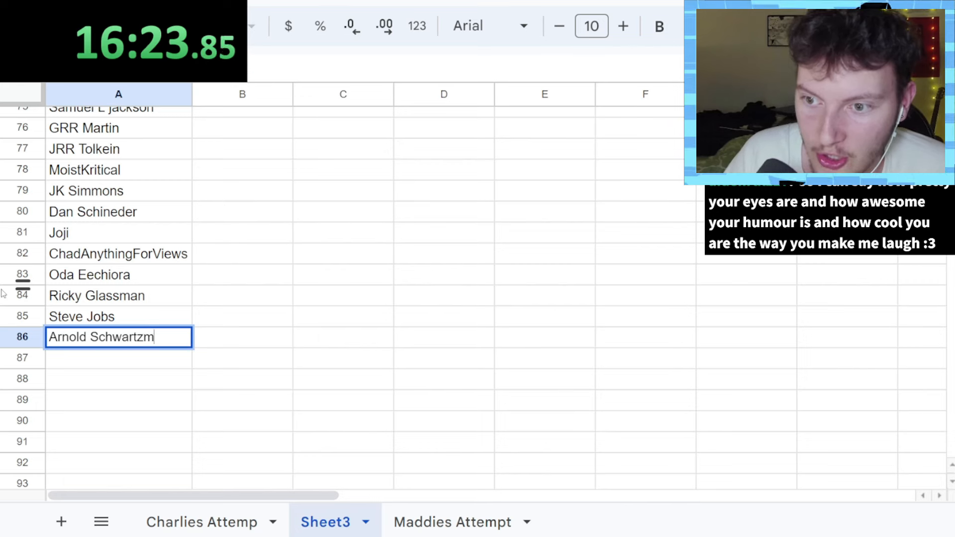
{"action": "key", "text": "Backspace"}
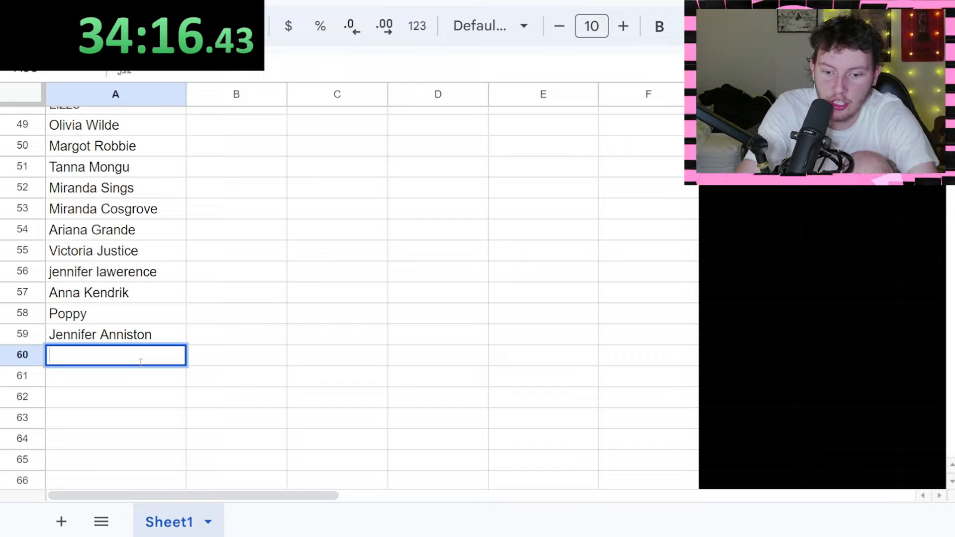
Enter Ke$ha in A60, starting the women's names that run to Billie Eilish.
{"action": "type", "text": "Ke$ha"}
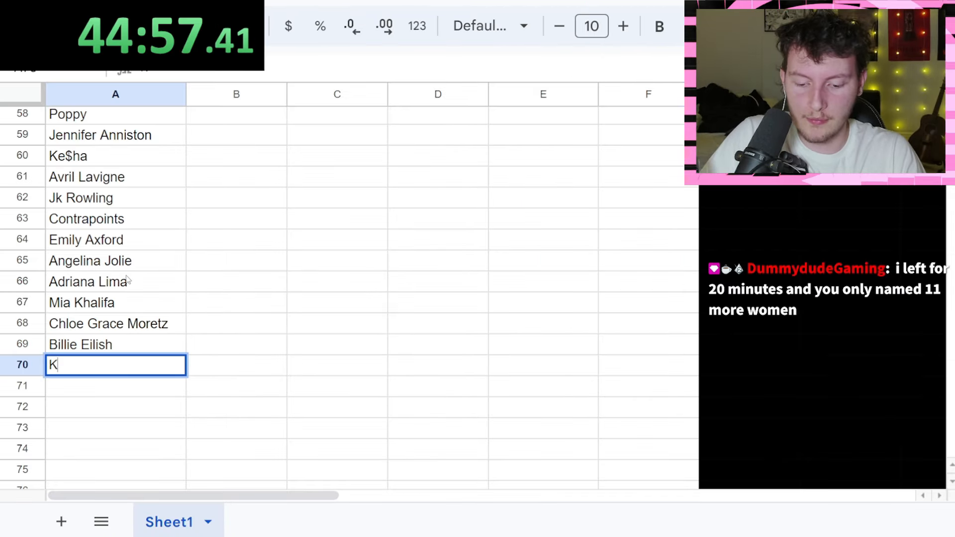
Type more women's names in Sheet1 column A, including Kim Kardashian, ending with Rosa Parks in A87.
{"action": "type", "text": "Kim Kardasian"}
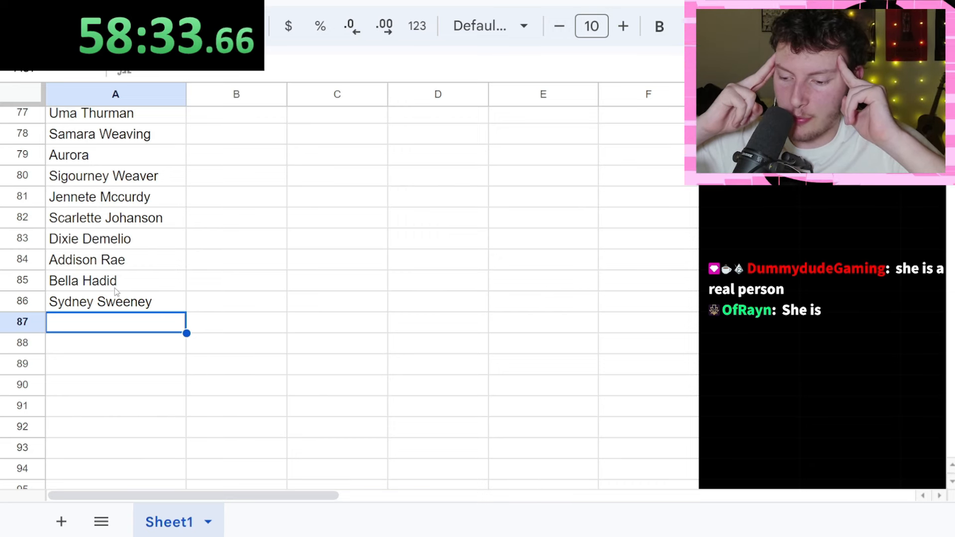
{"action": "type", "text": "Rosa Parks"}
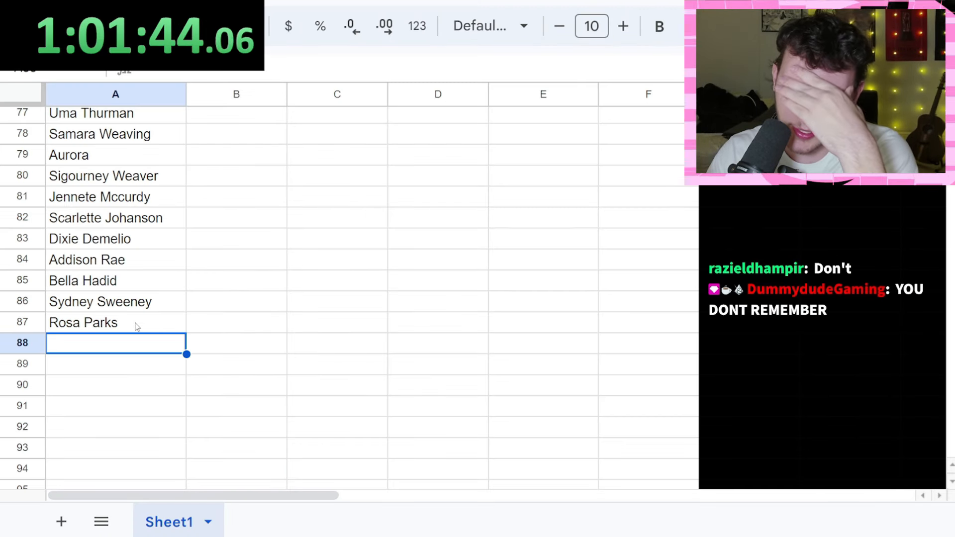
Add names like Maddie Ziegler and Zoe, filling Sheet1 to A90 and Sheet3 to Jessie Eisenberg in A100.
{"action": "type", "text": "maddie ziegler"}
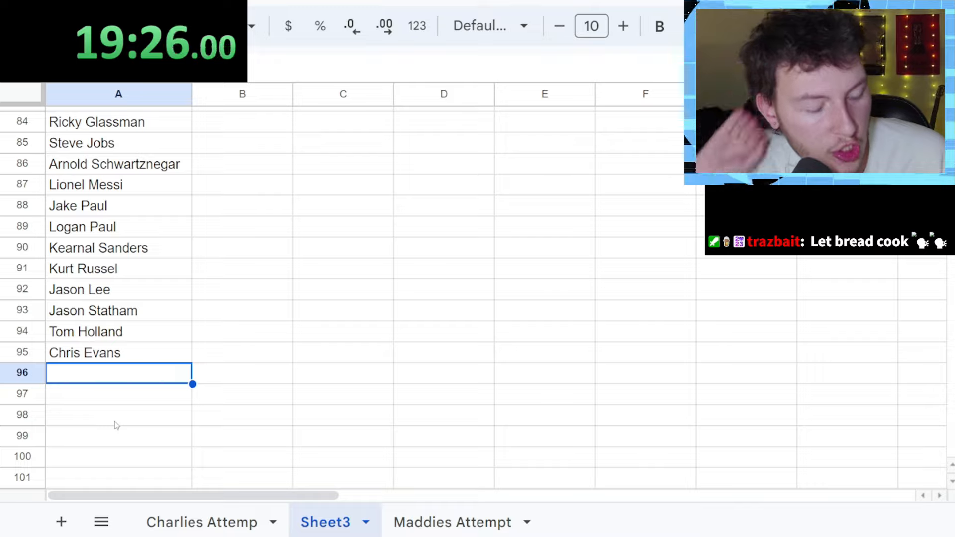
{"action": "type", "text": "Jam"}
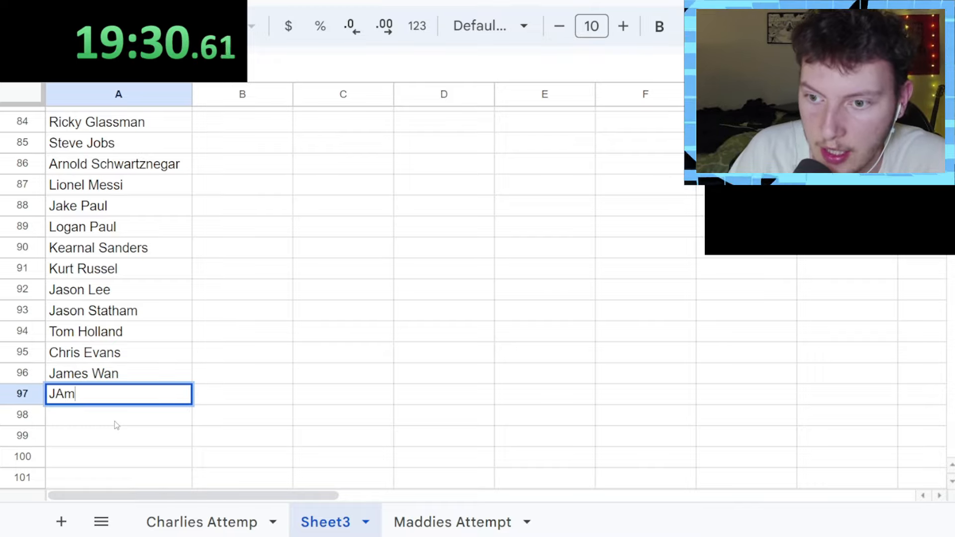
{"action": "key", "text": "Enter"}
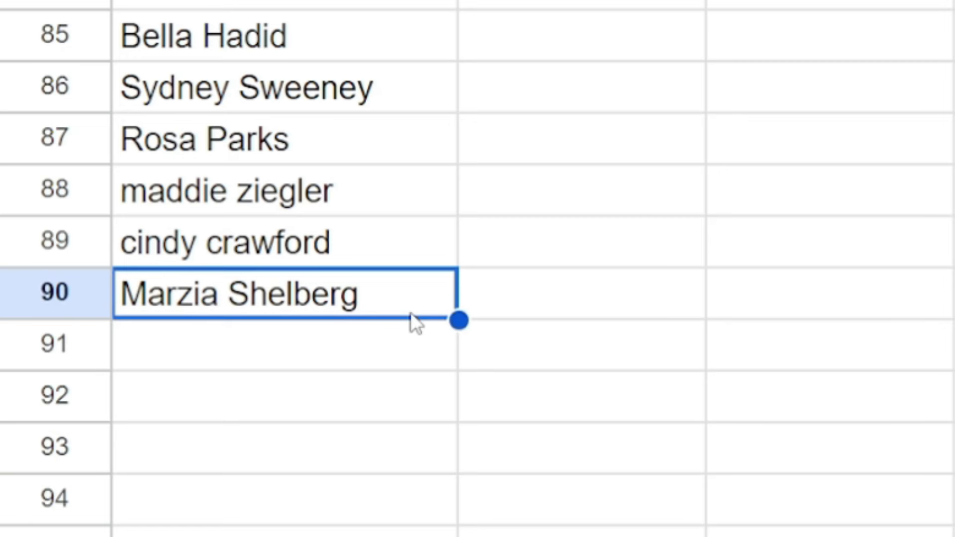
{"action": "type", "text": "Zoe"}
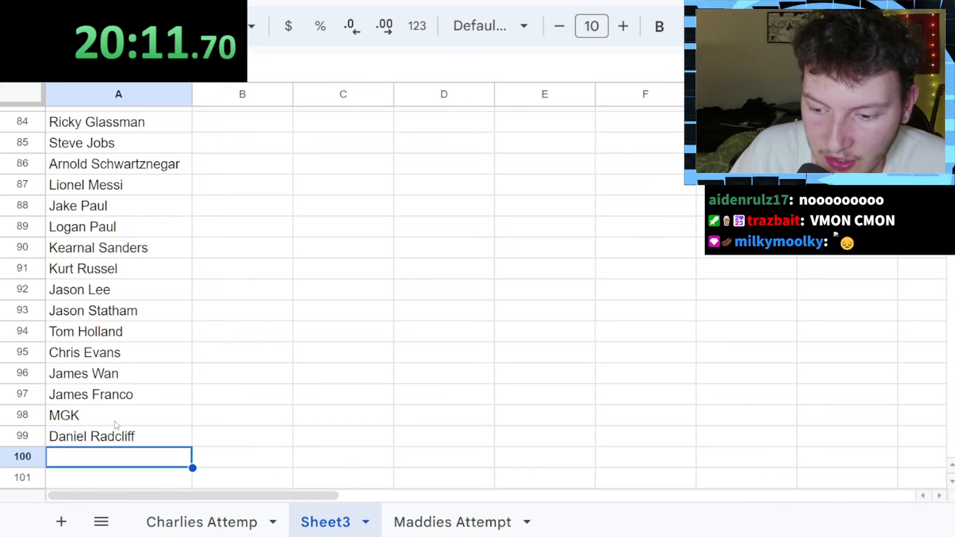
{"action": "type", "text": "Je"}
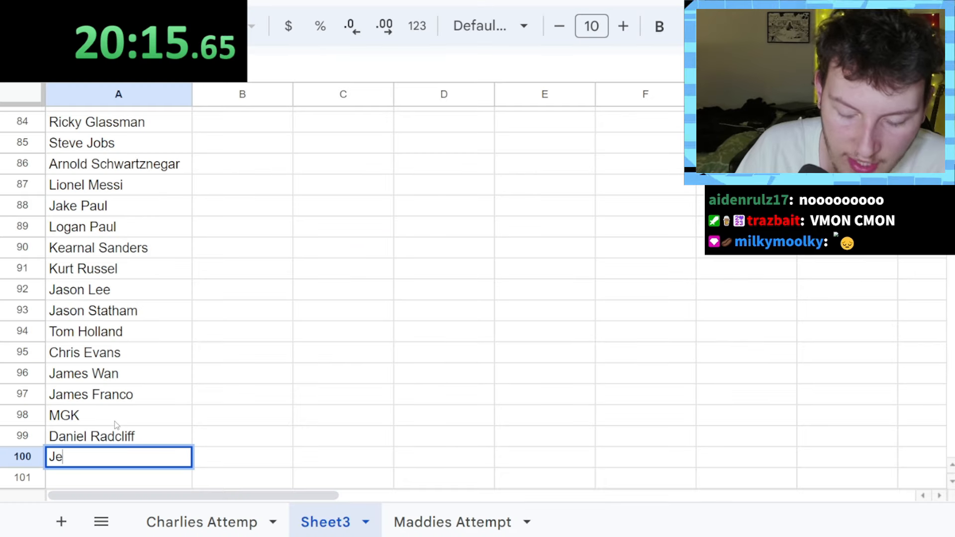
{"action": "type", "text": "ssie Eisenberg"}
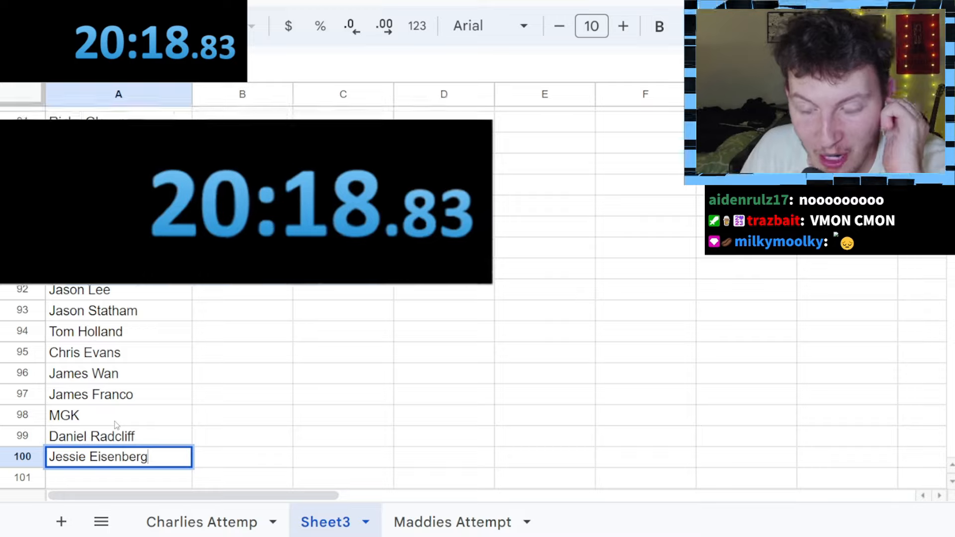